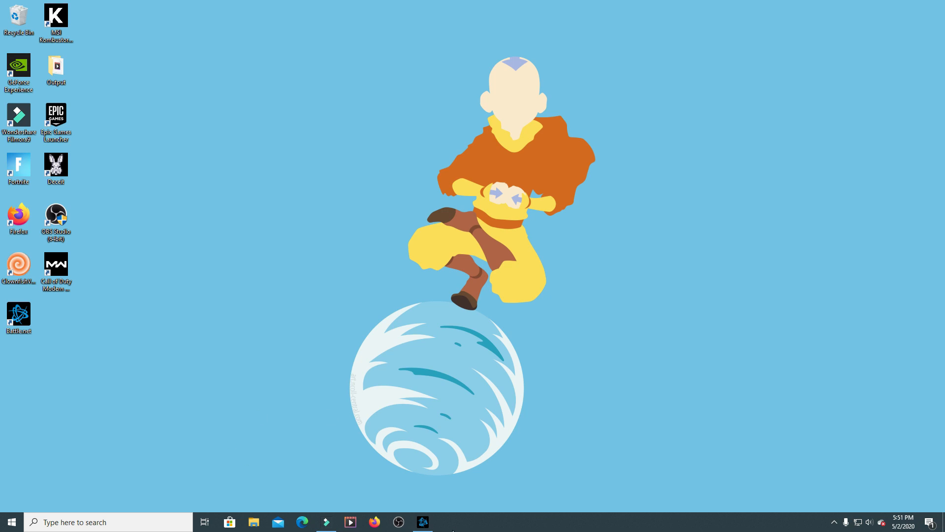
- Bring Battle.net to the front and show the Warzone game's options list
click(422, 522)
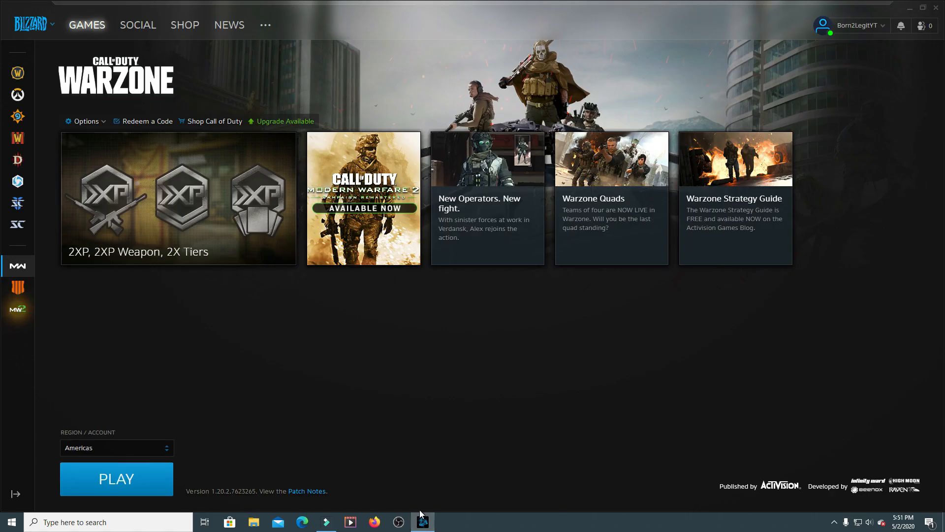
click(83, 121)
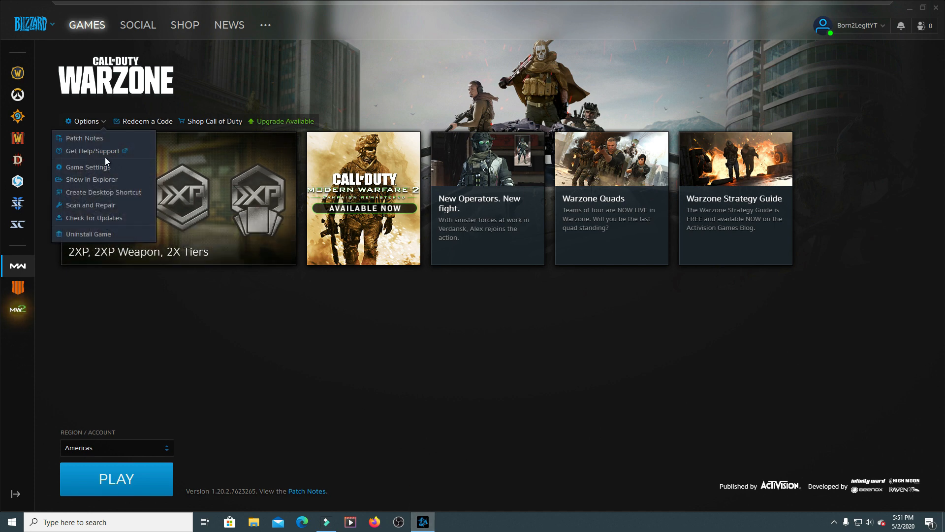
- Show the install location in a maximized File Explorer and open the Call of Duty Modern Warfare folder
click(91, 180)
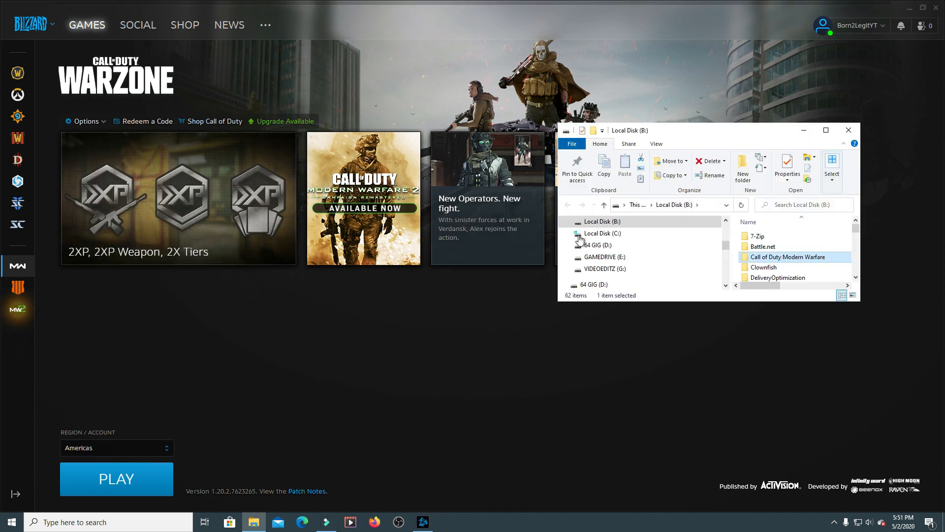
click(825, 130)
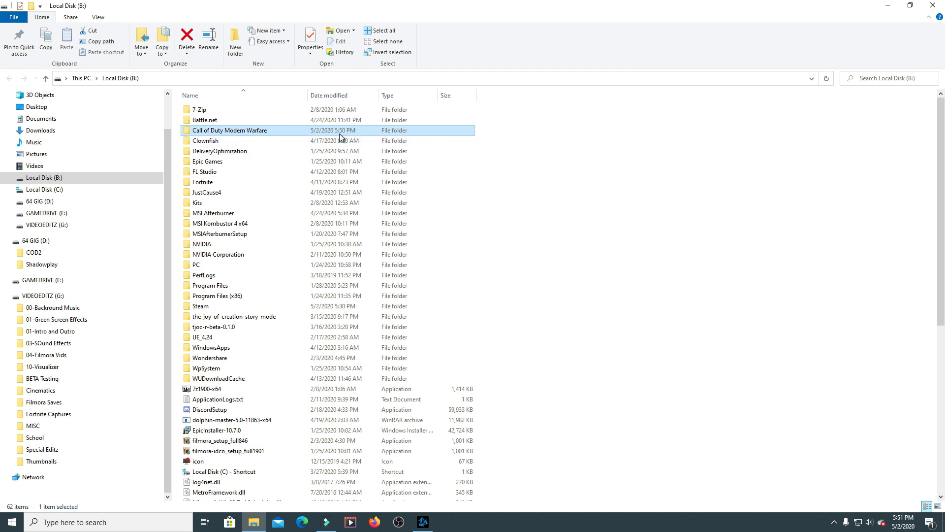
double_click(230, 130)
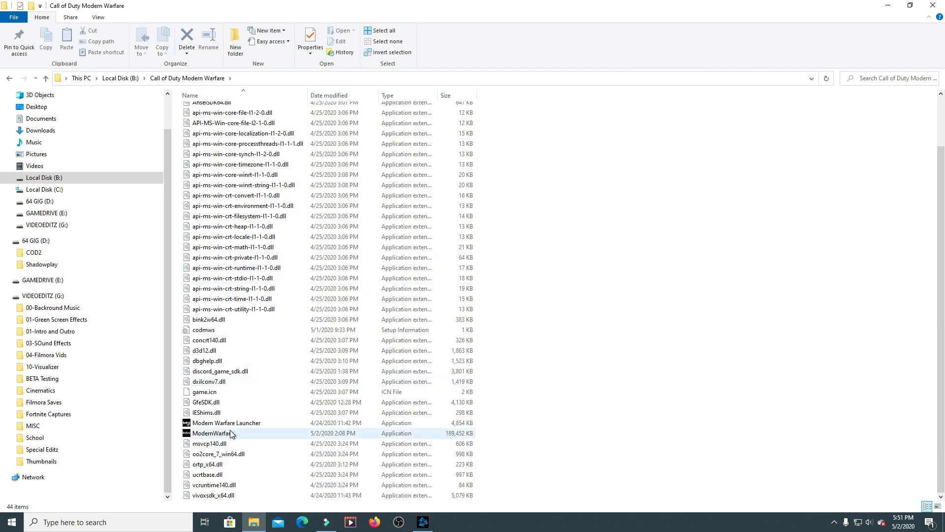
- Use the folder-contents context menu, then return to Battle.net's Warzone page
right_click(229, 434)
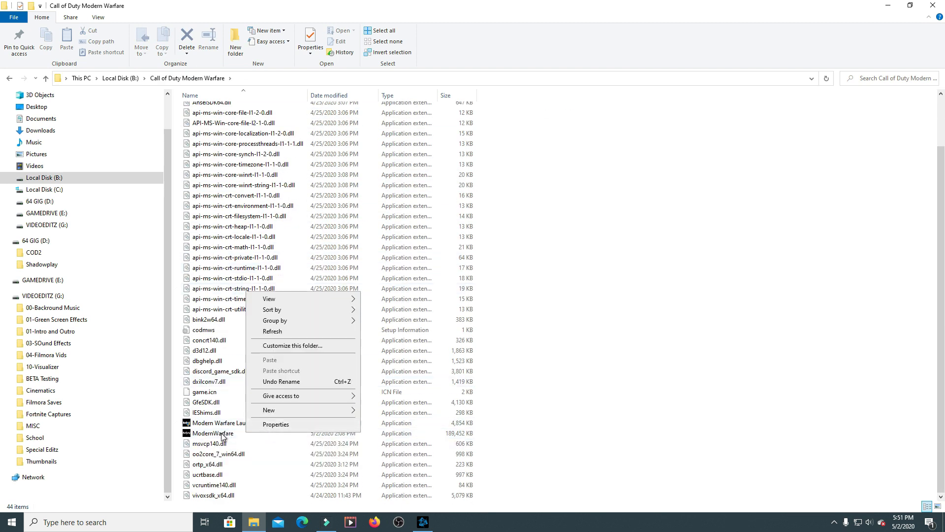
click(280, 381)
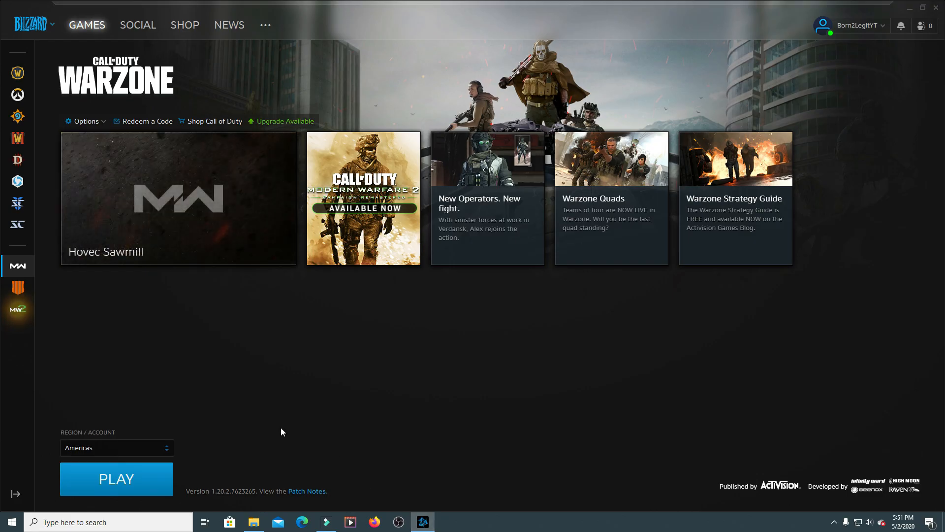
mouse_move(136, 474)
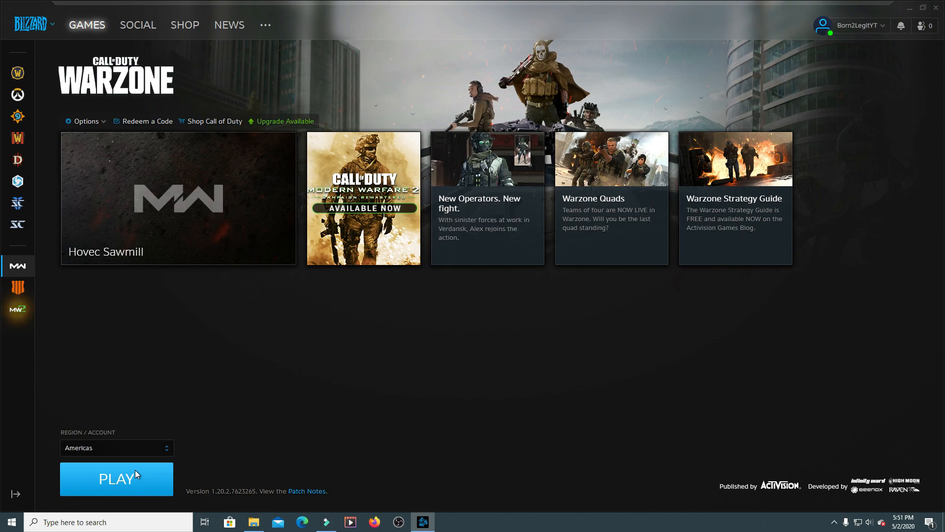
- Back in the install folder, begin renaming the ModernWarfare1 executable
click(253, 521)
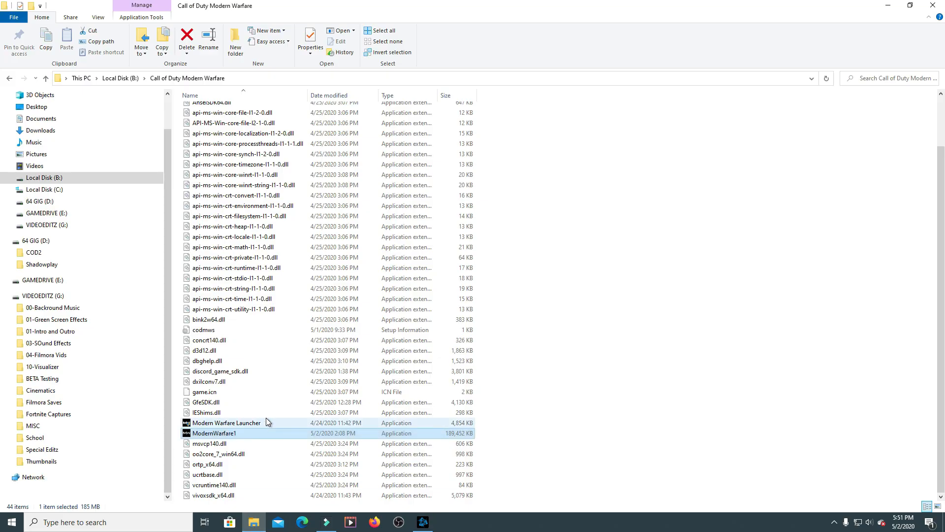
mouse_move(228, 422)
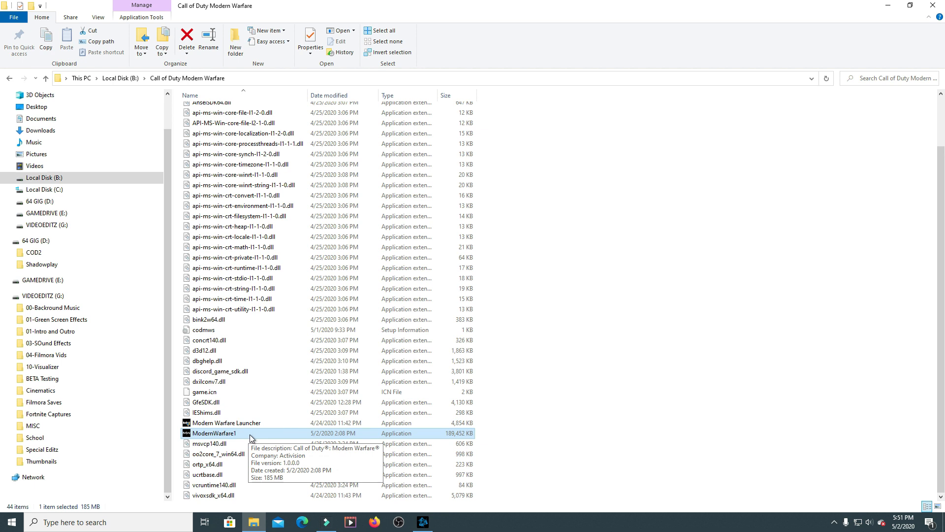
right_click(215, 433)
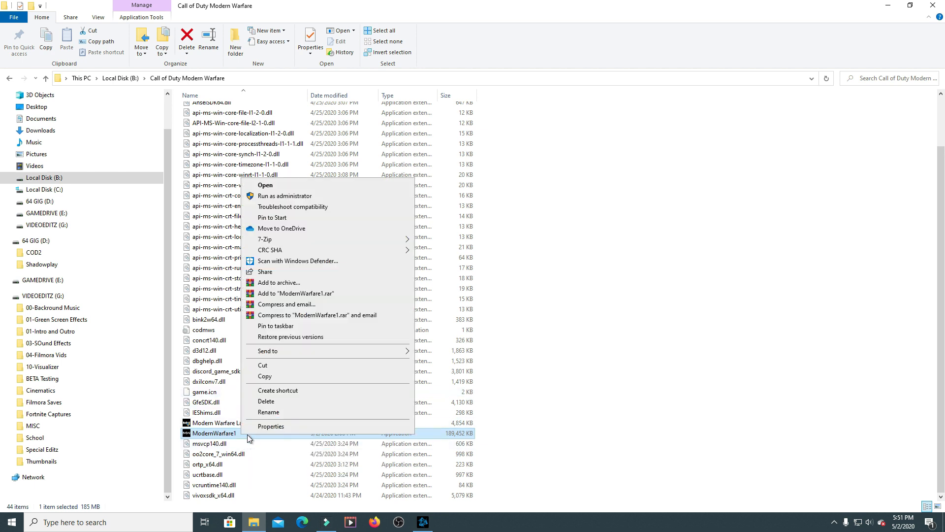
mouse_move(282, 401)
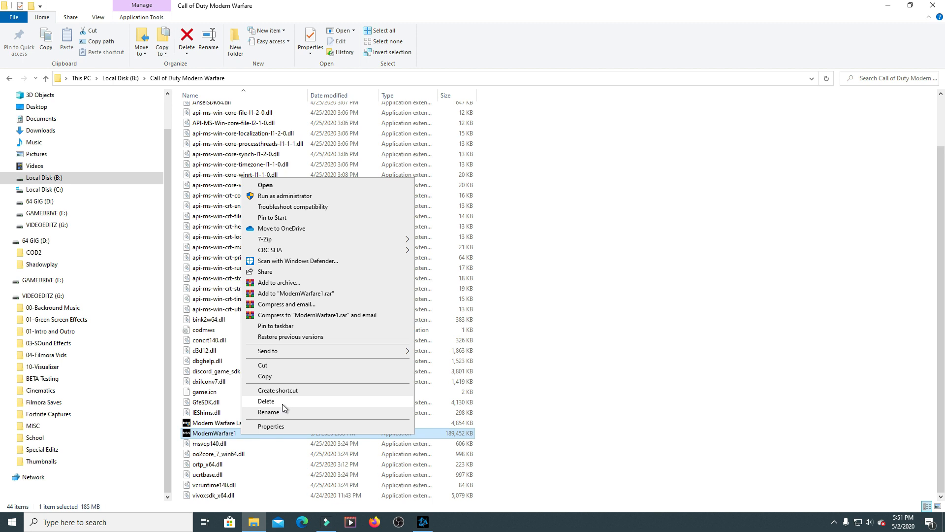
click(269, 412)
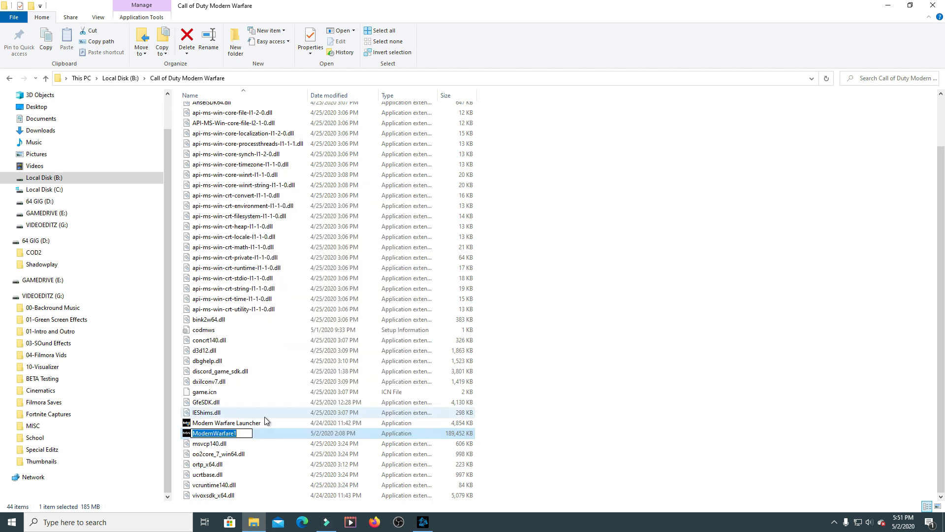